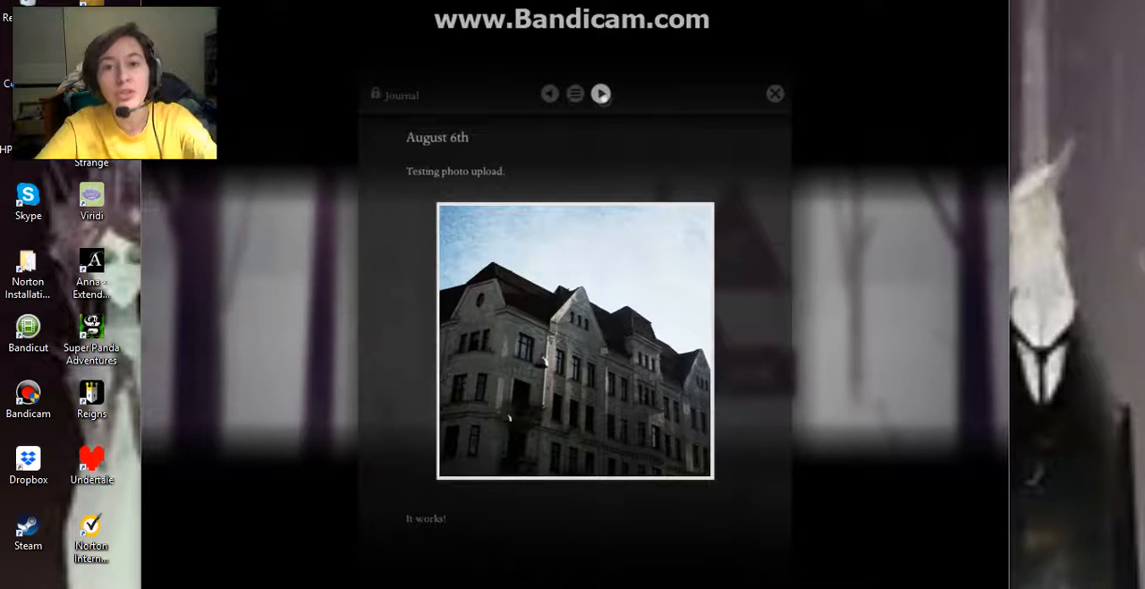
# Turn the journal four pages forward, from the August 6th photo entry to August 19th
pyautogui.click(601, 93)
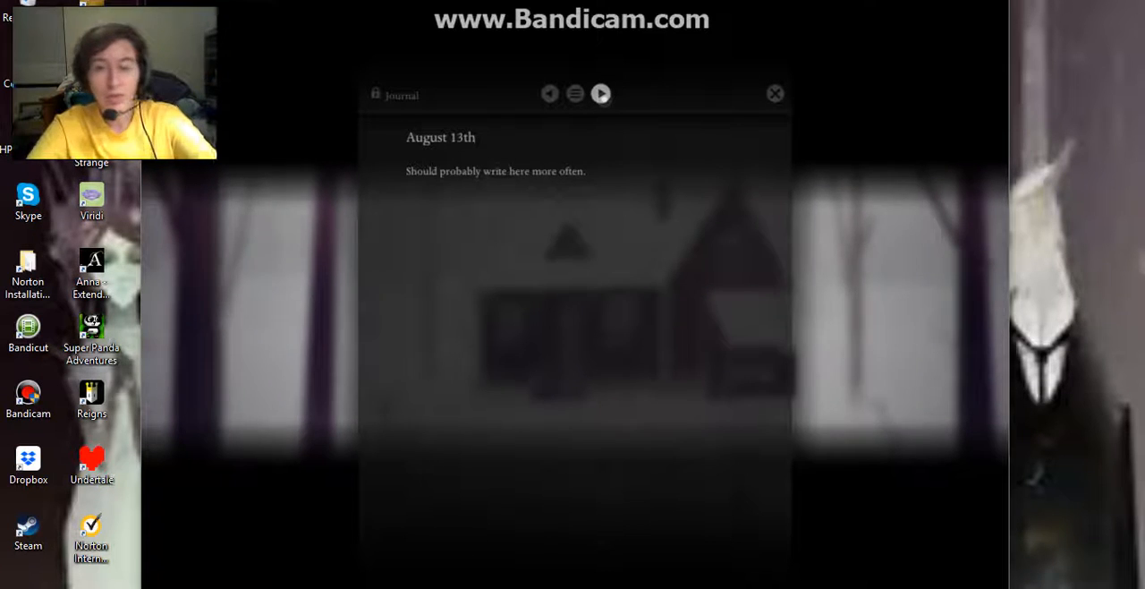
pyautogui.click(601, 93)
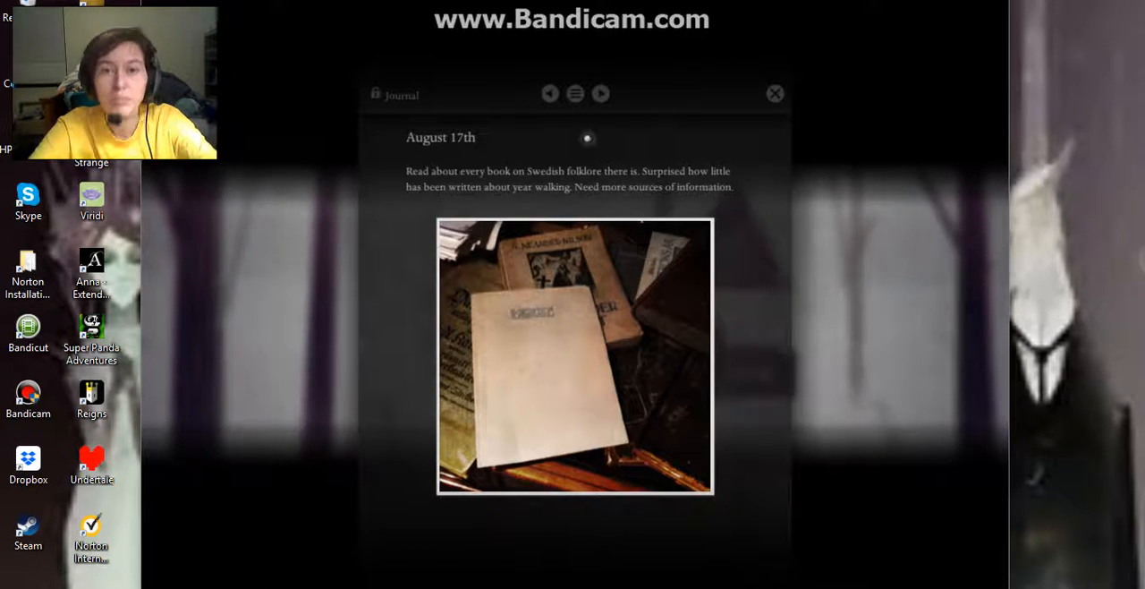
pyautogui.click(601, 93)
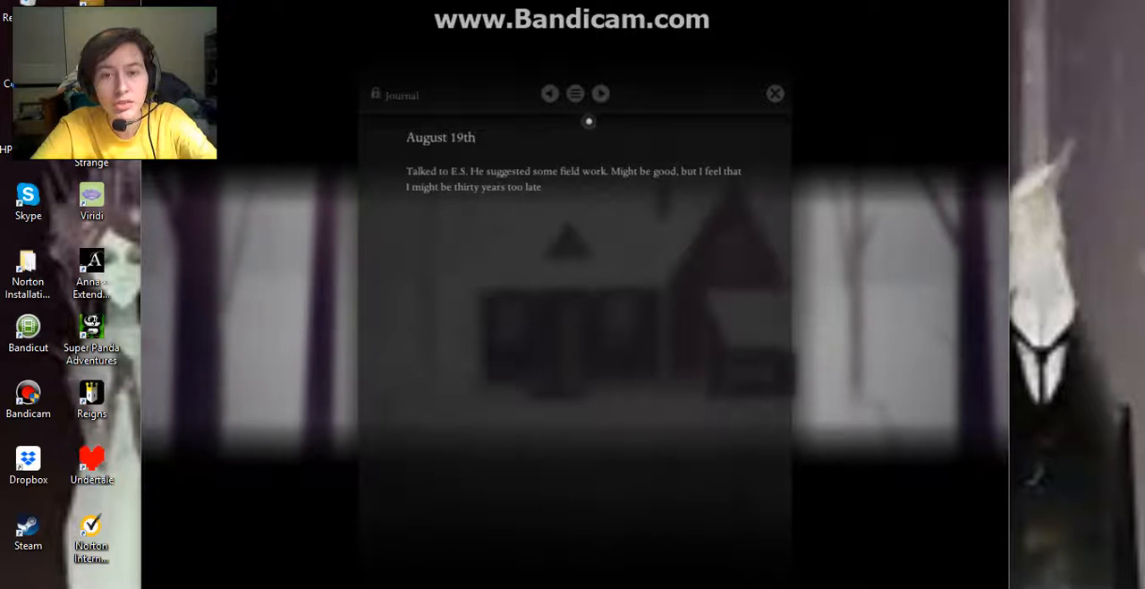
pyautogui.click(602, 93)
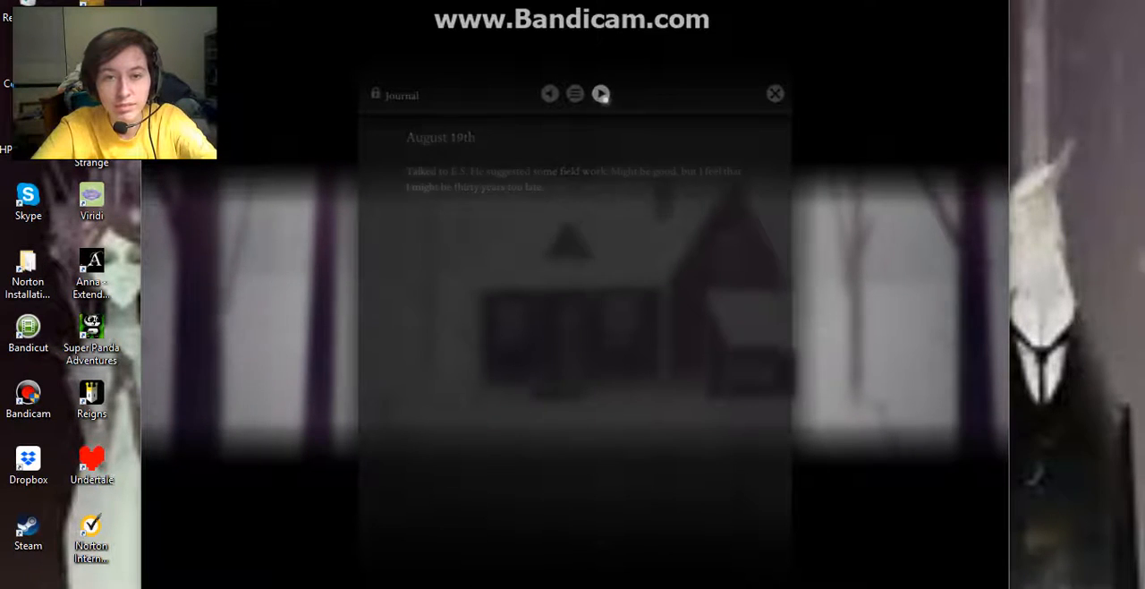
# Turn past August 25th to the August 27th retirement-home interview entry
pyautogui.click(601, 94)
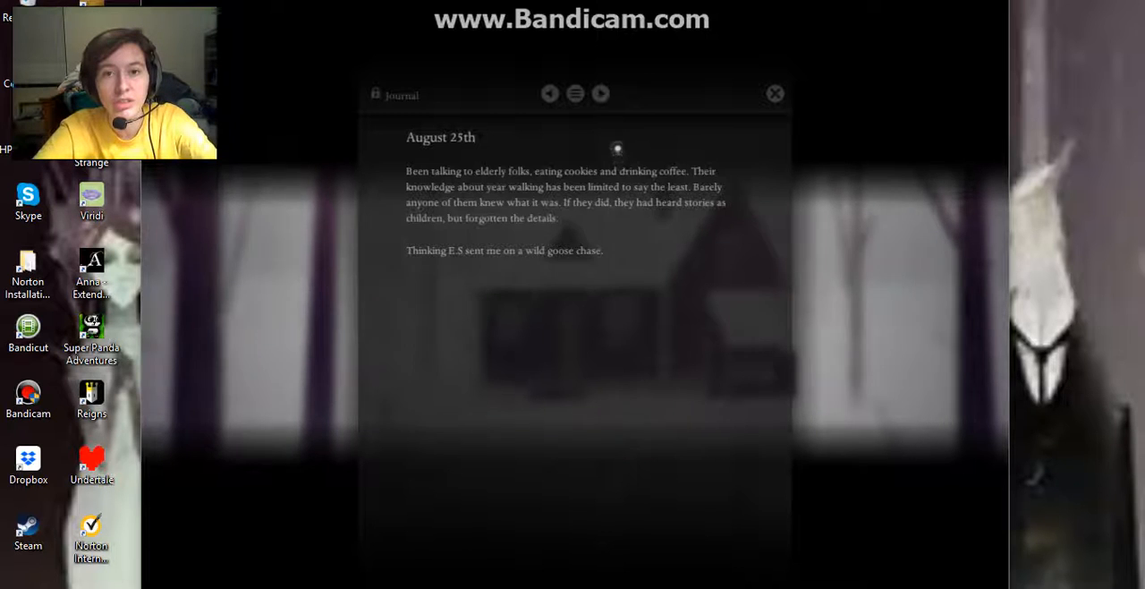
pyautogui.click(602, 93)
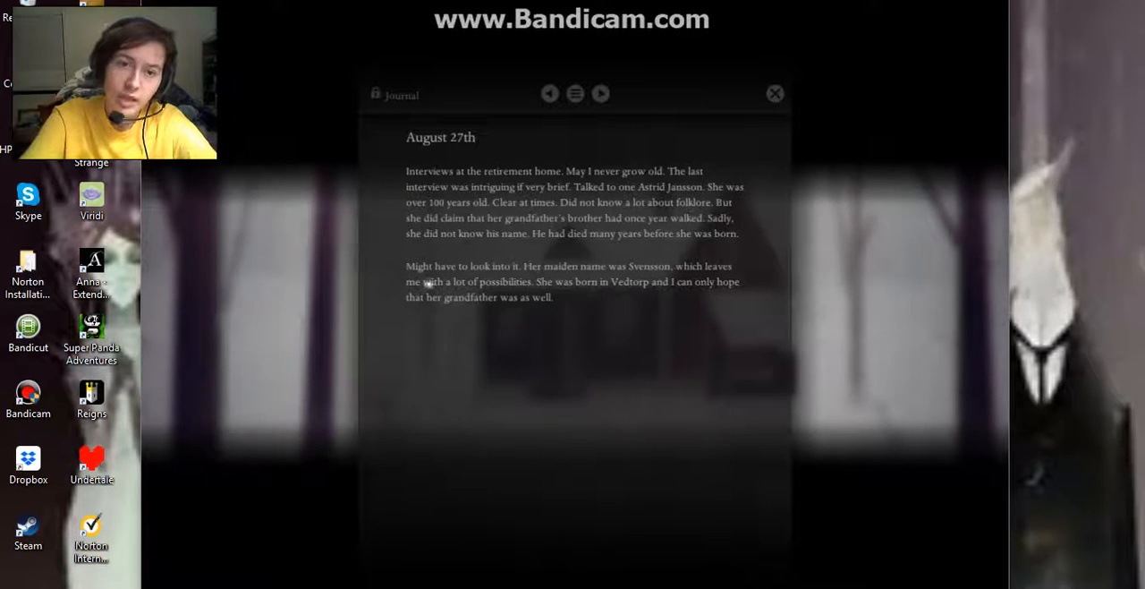
pyautogui.moveTo(602, 282)
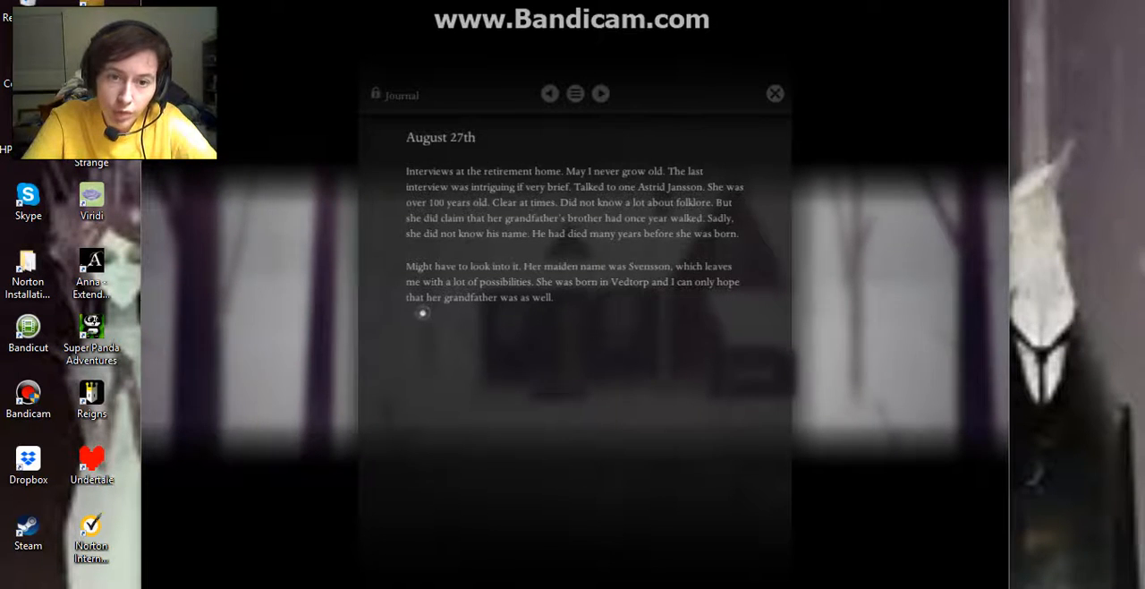
# Turn past August 29th to the church-book record entry on the Svensson households
pyautogui.click(601, 93)
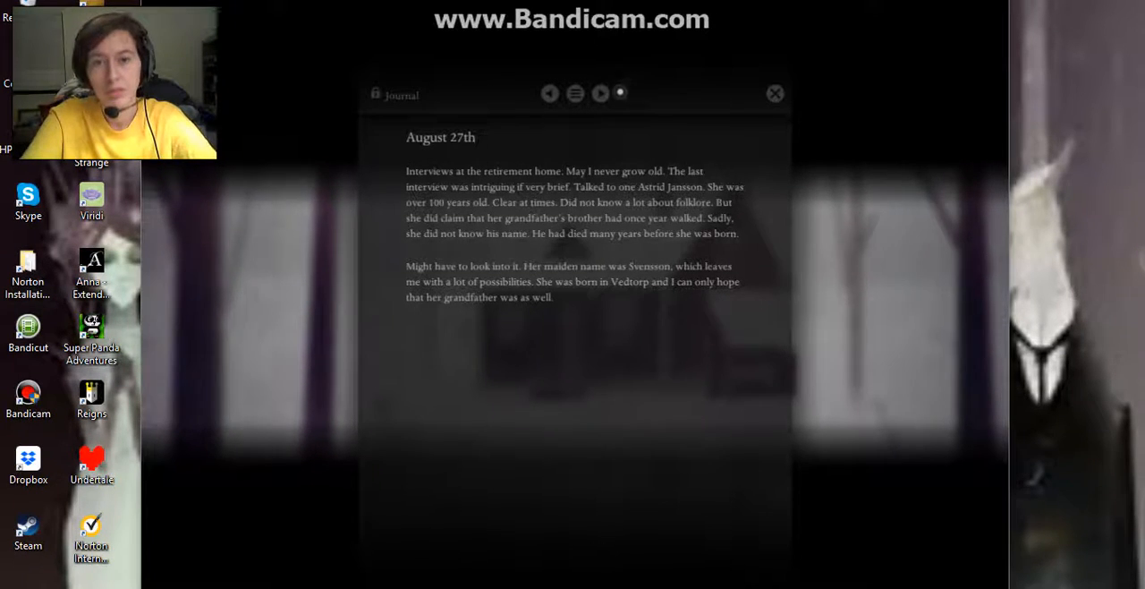
pyautogui.click(601, 93)
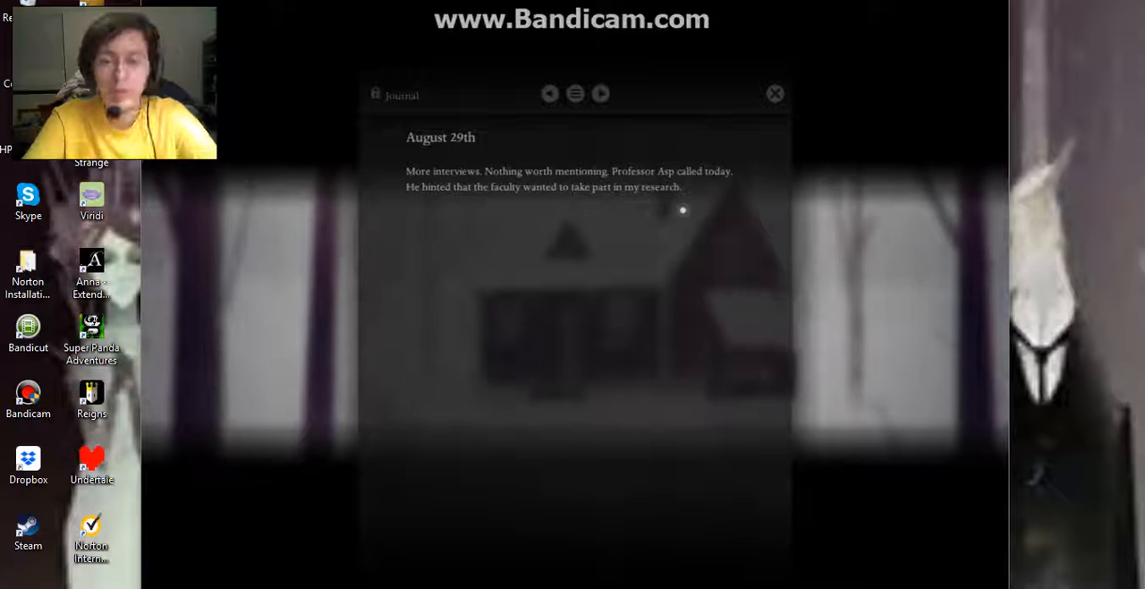
pyautogui.click(601, 93)
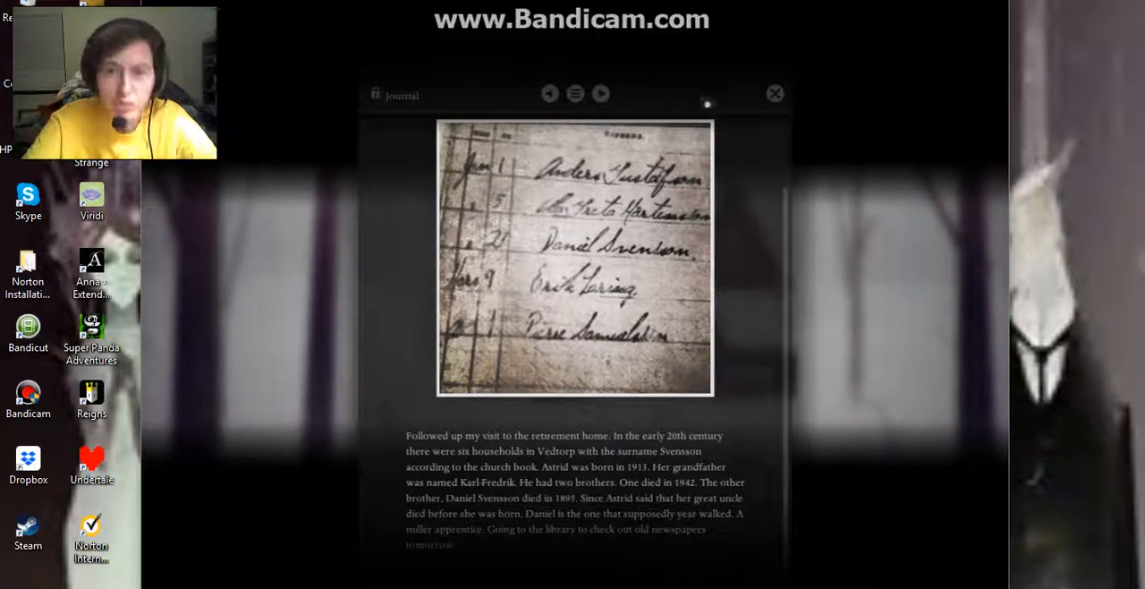
# Turn through the September 4th–6th entries to the September 11th murder-motive clipping
pyautogui.click(601, 93)
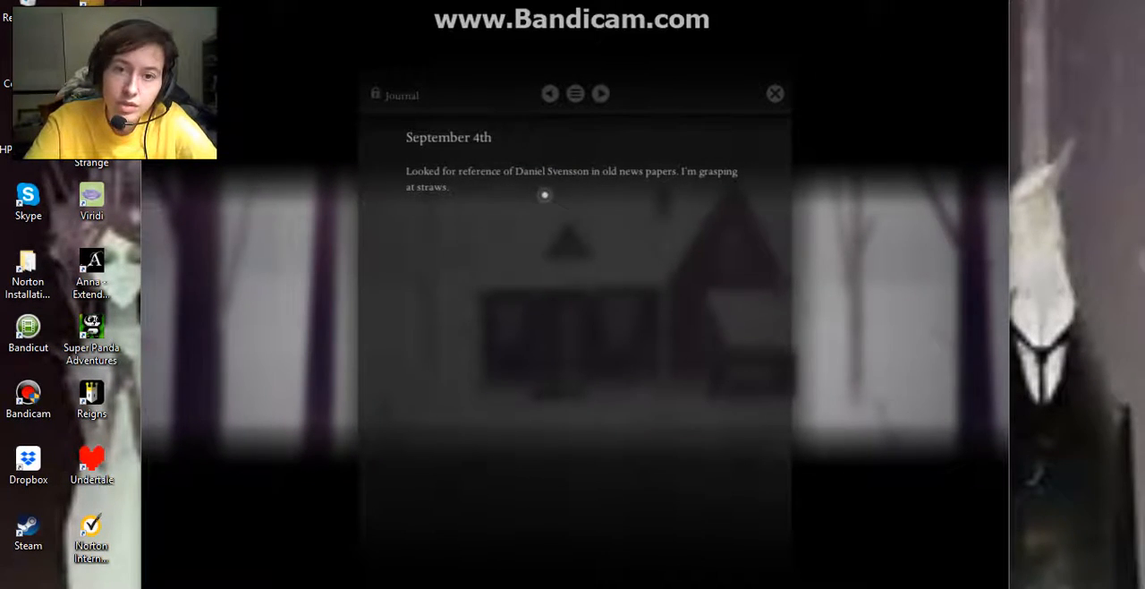
pyautogui.moveTo(666, 195)
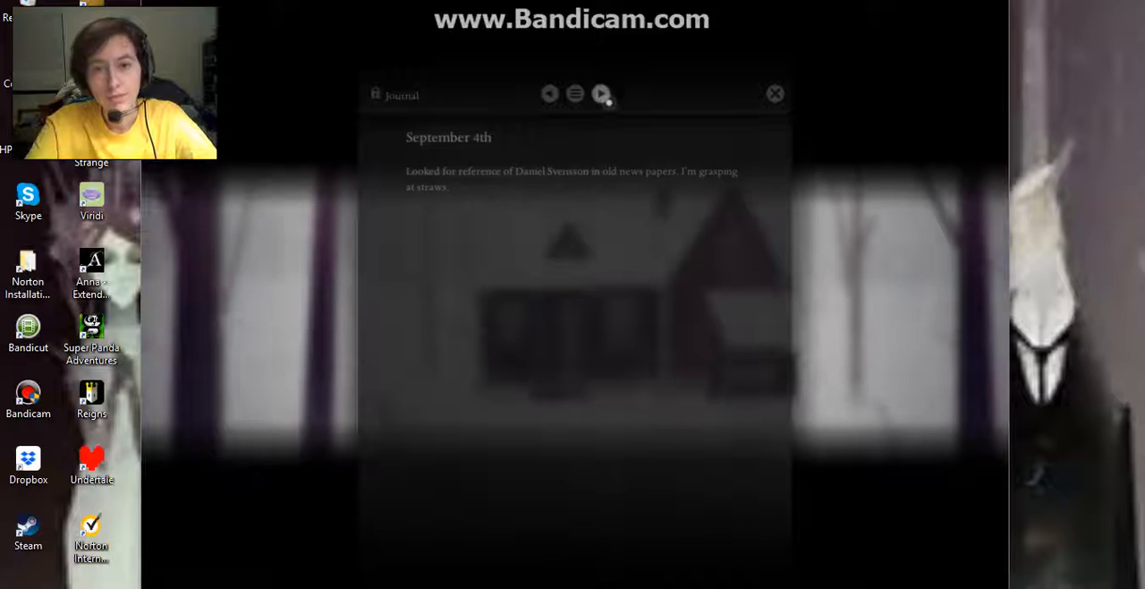
pyautogui.click(601, 93)
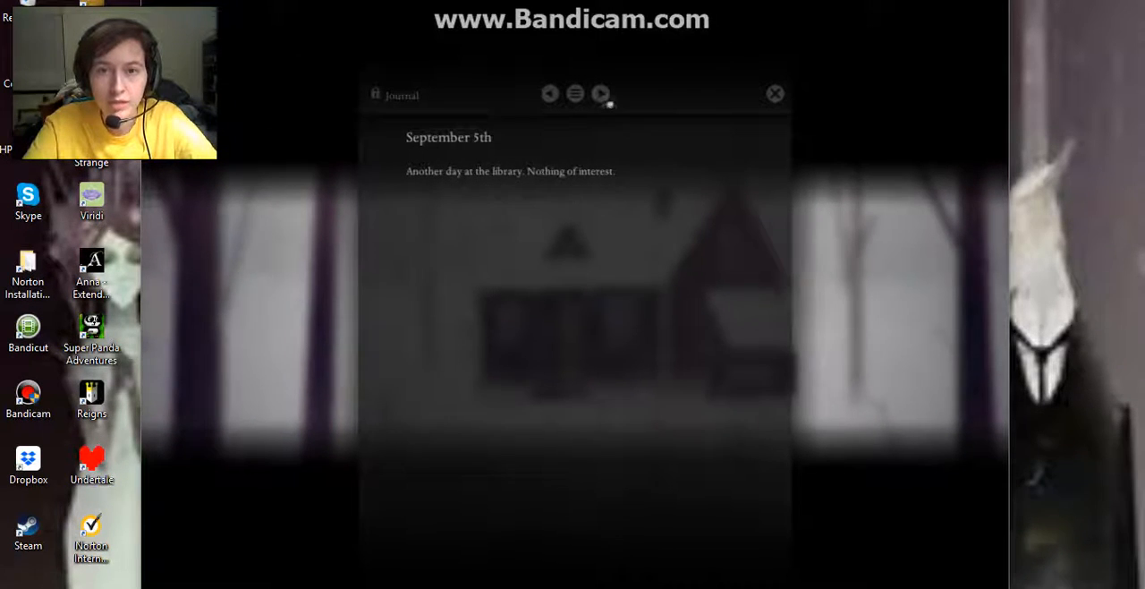
pyautogui.click(601, 93)
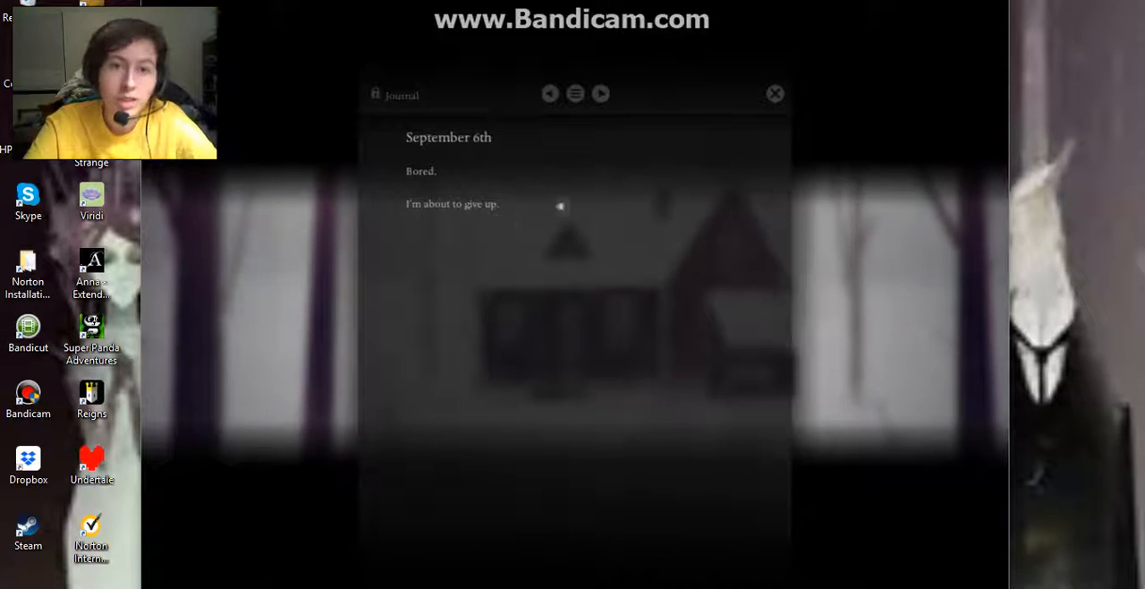
pyautogui.click(601, 93)
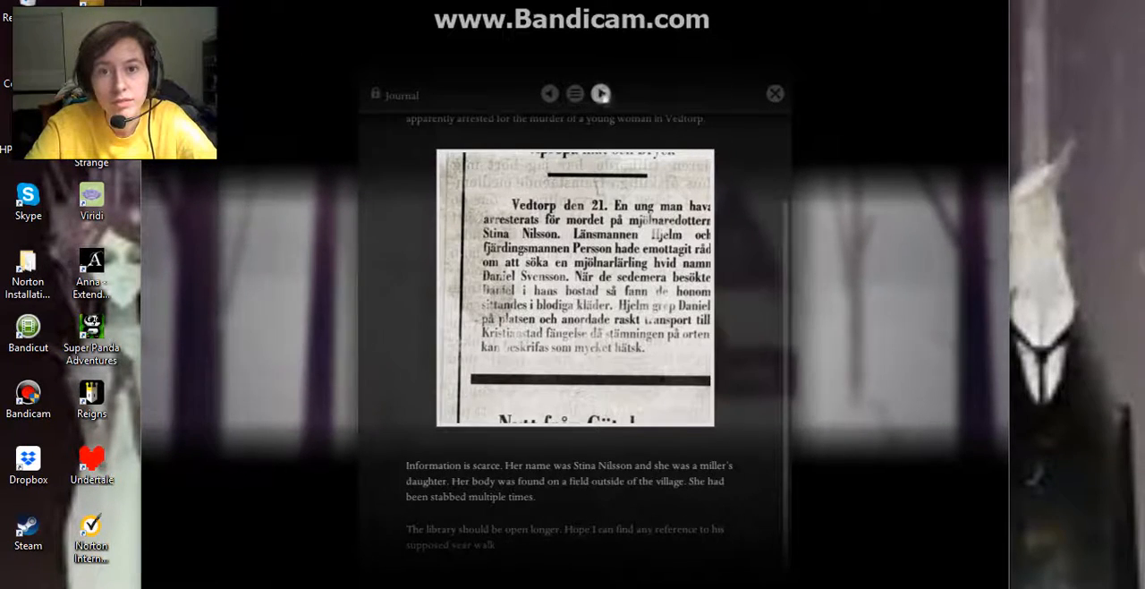
pyautogui.click(601, 93)
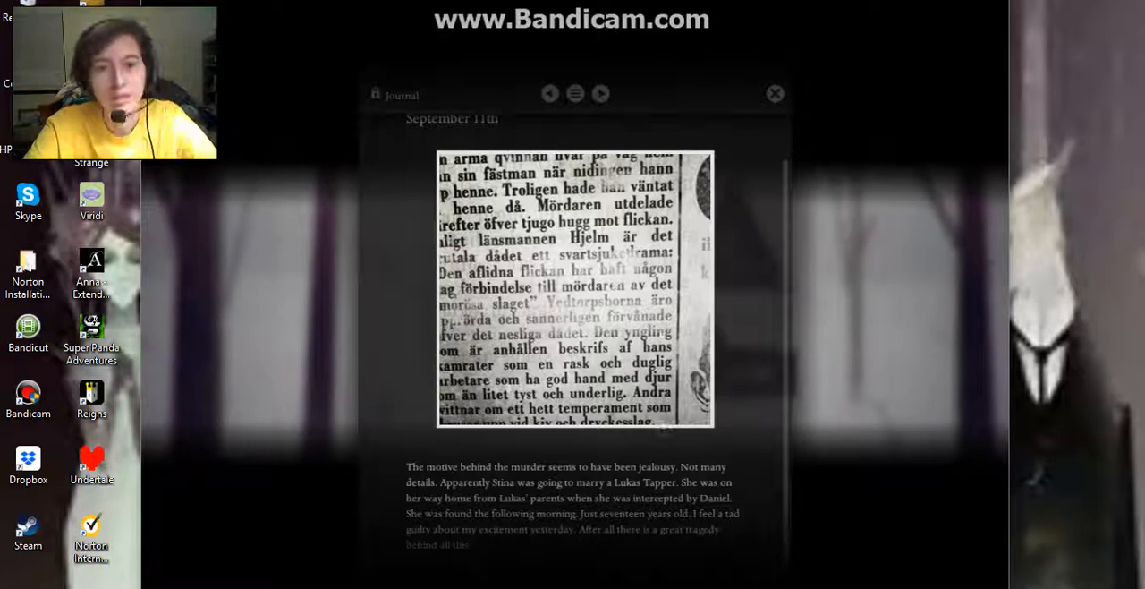
# Turn through September 13th and 15th to the September 18th library article entry
pyautogui.click(601, 94)
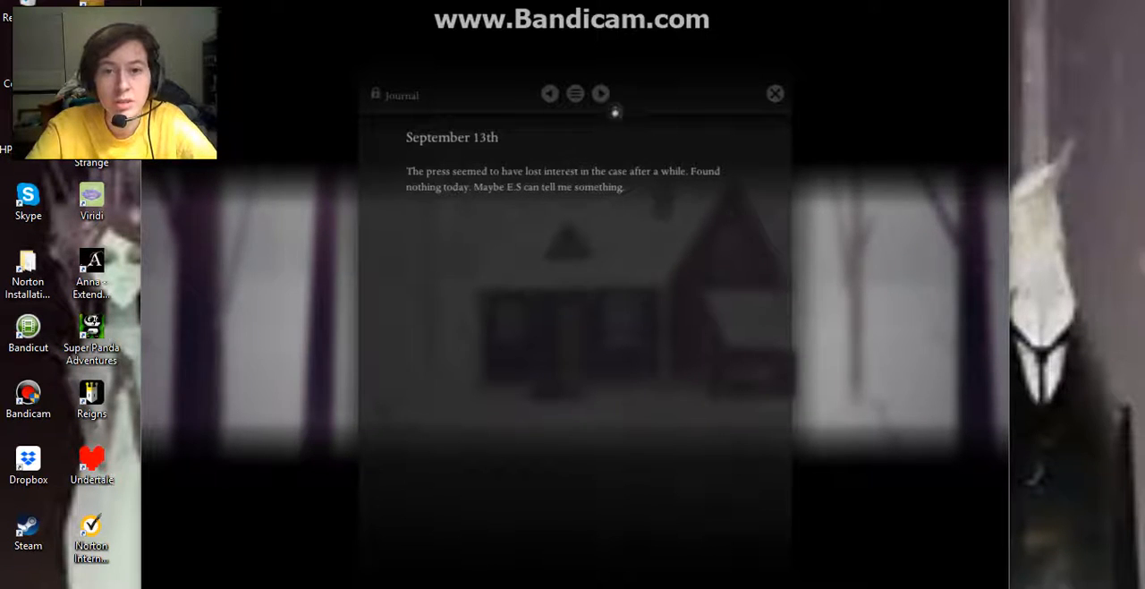
pyautogui.click(601, 93)
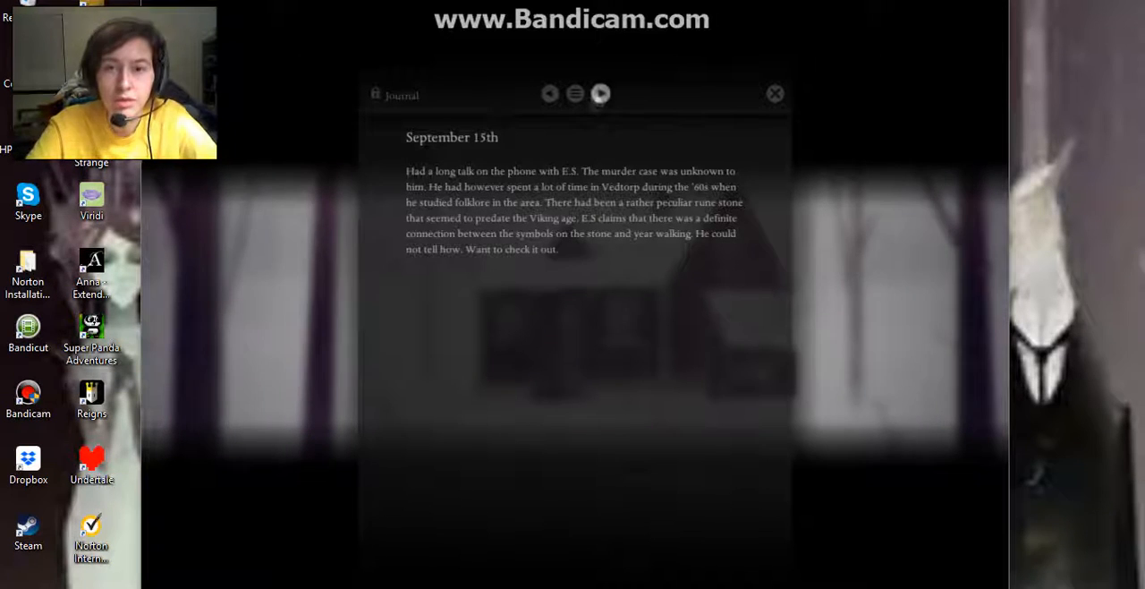
pyautogui.click(601, 93)
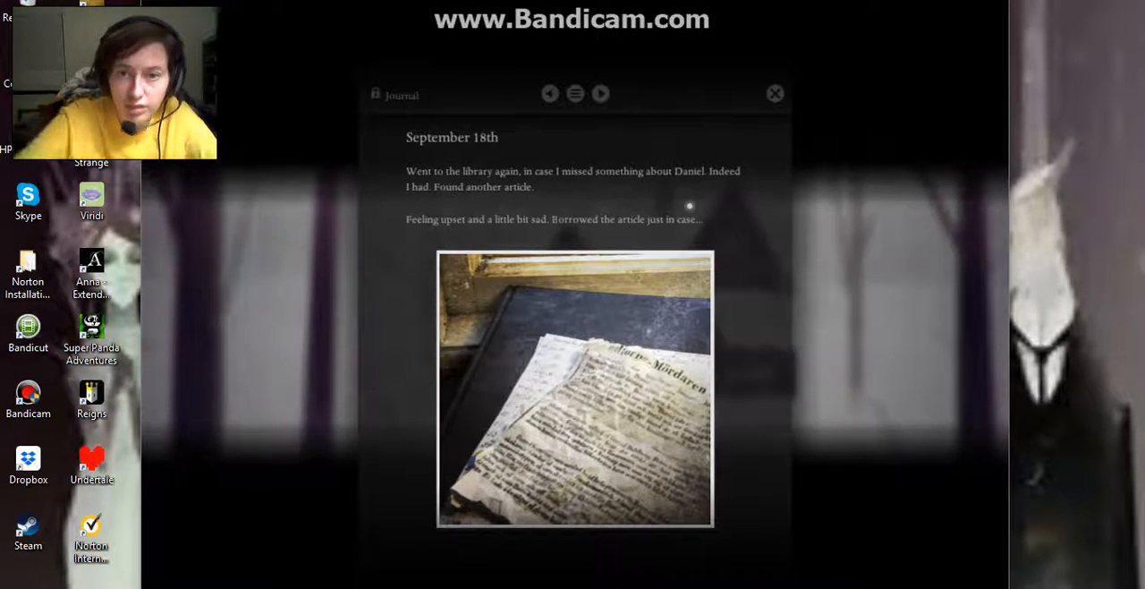
# Turn past the Vedtorp hotel arrival entry to the September 27th archive visit entry
pyautogui.click(601, 93)
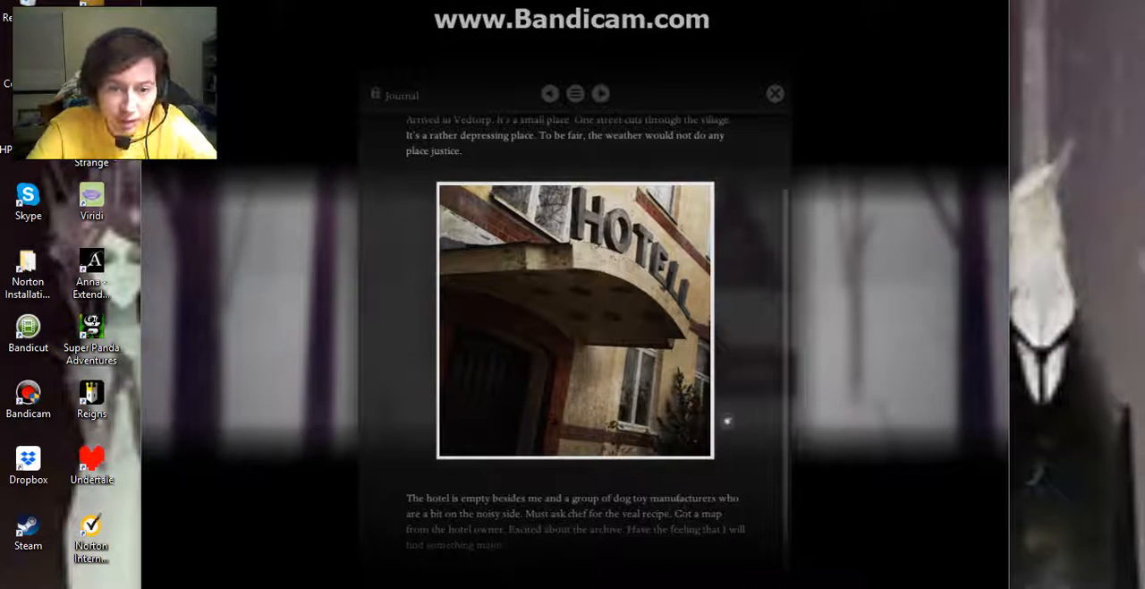
pyautogui.click(601, 93)
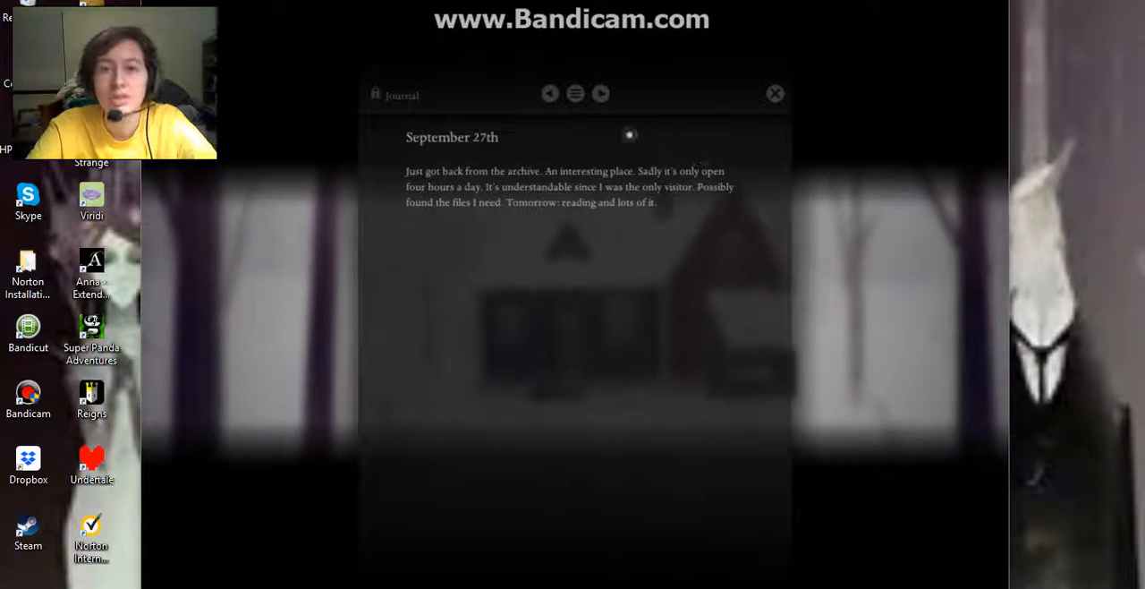
# Turn past the handwritten court records on Daniel's year walk to September 29th
pyautogui.click(601, 93)
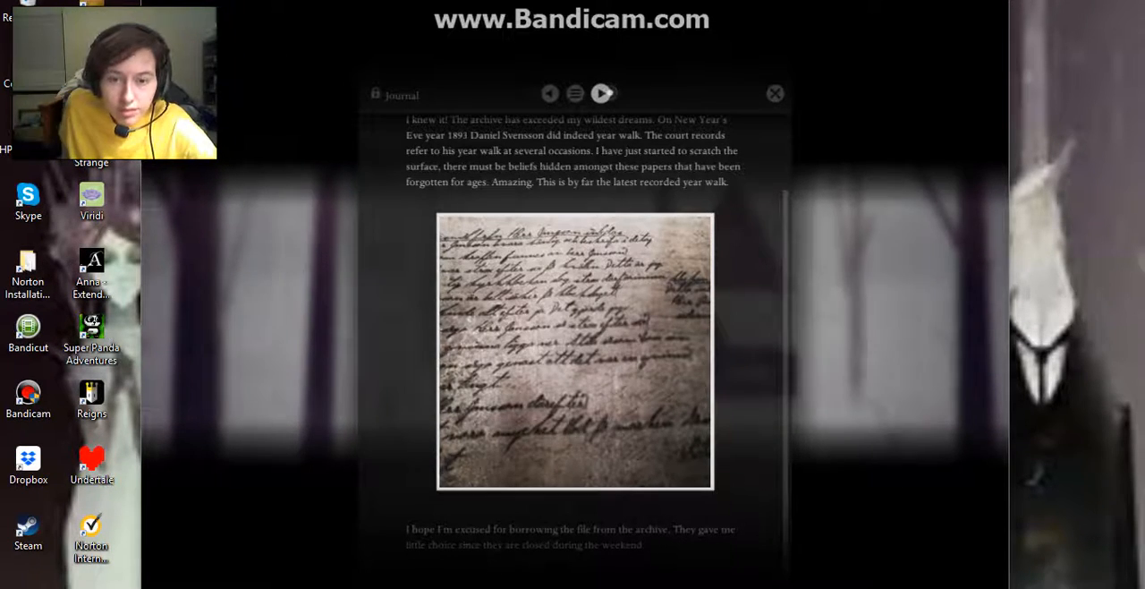
pyautogui.click(601, 94)
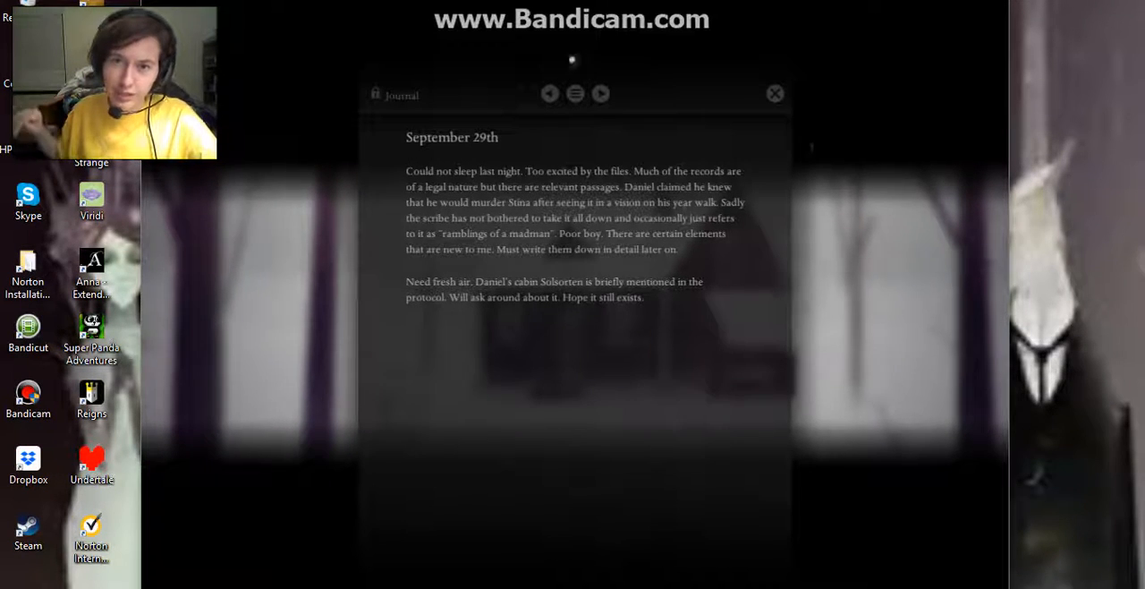
# Read down the September 30th forest-cabin entry and its photos, then turn to October 1st
pyautogui.click(601, 93)
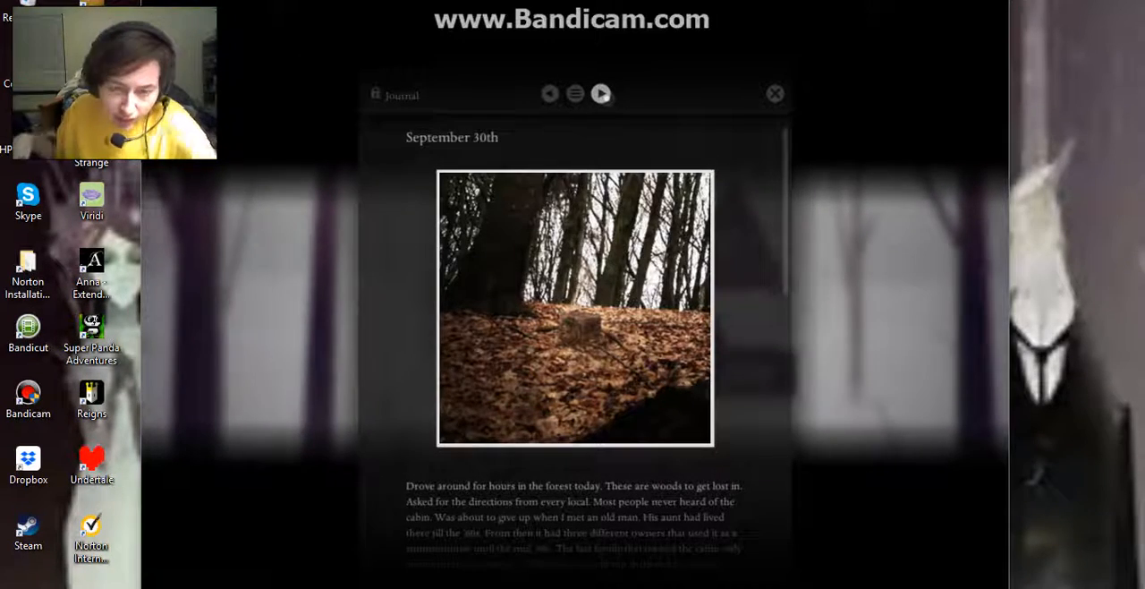
pyautogui.scroll(-3)
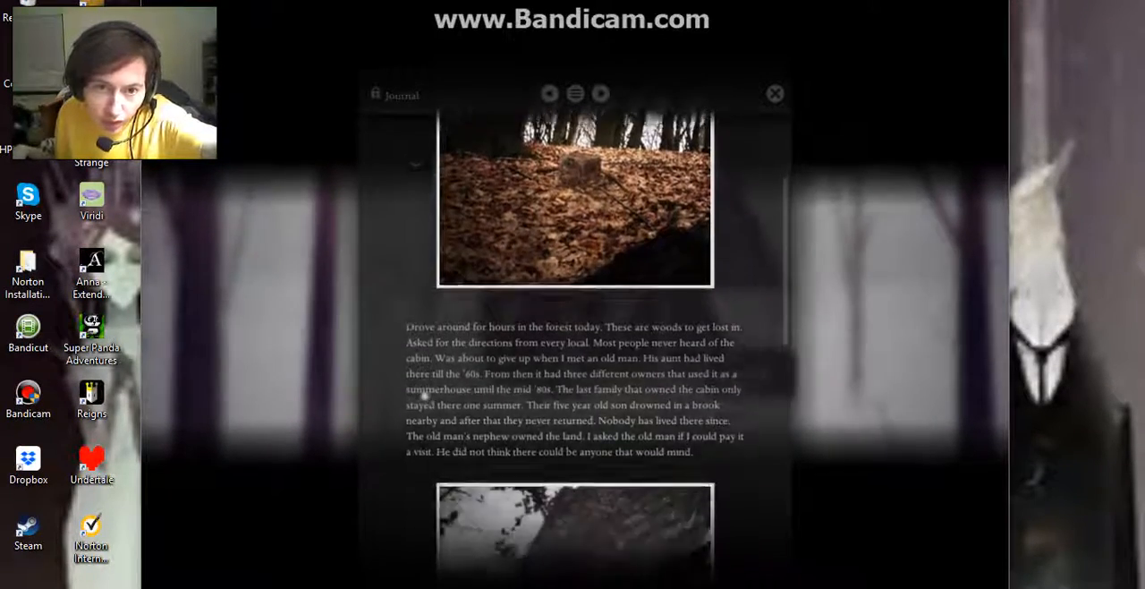
pyautogui.scroll(-3)
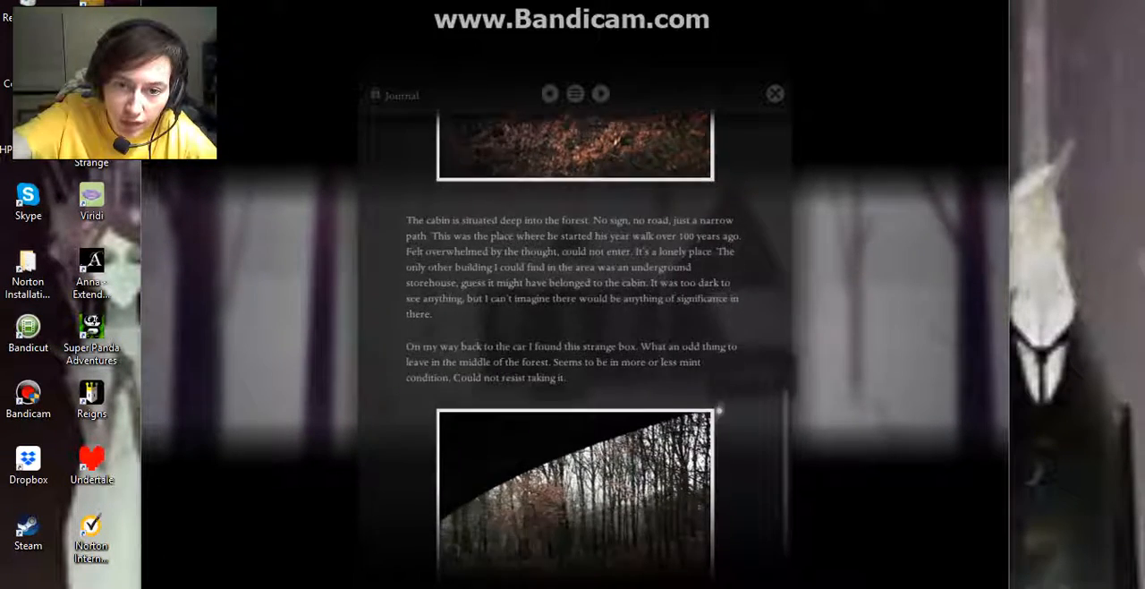
pyautogui.scroll(-3)
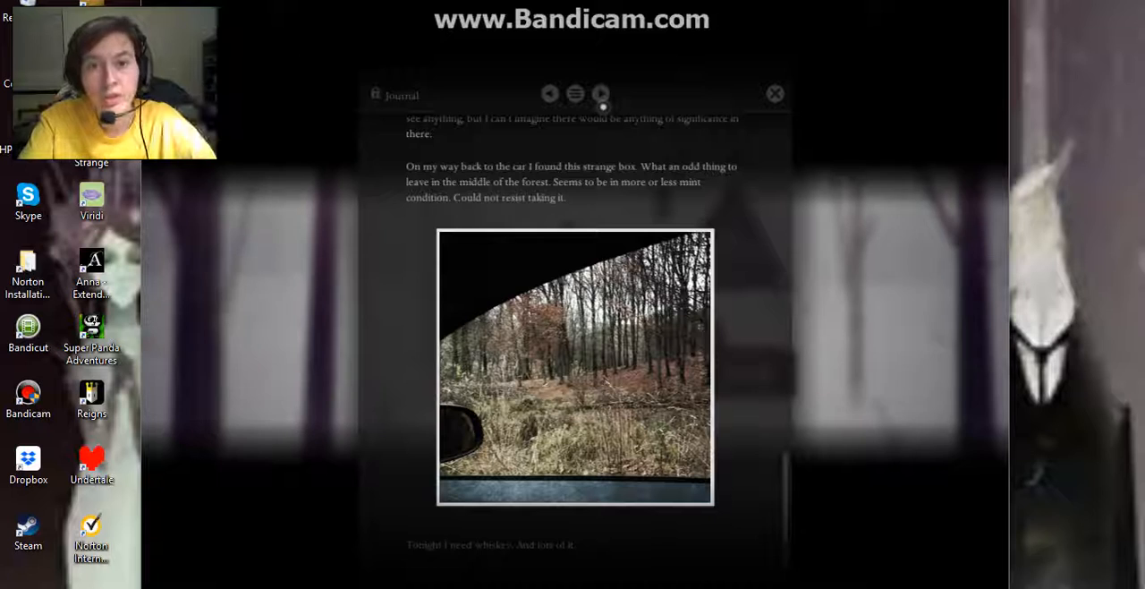
pyautogui.click(601, 93)
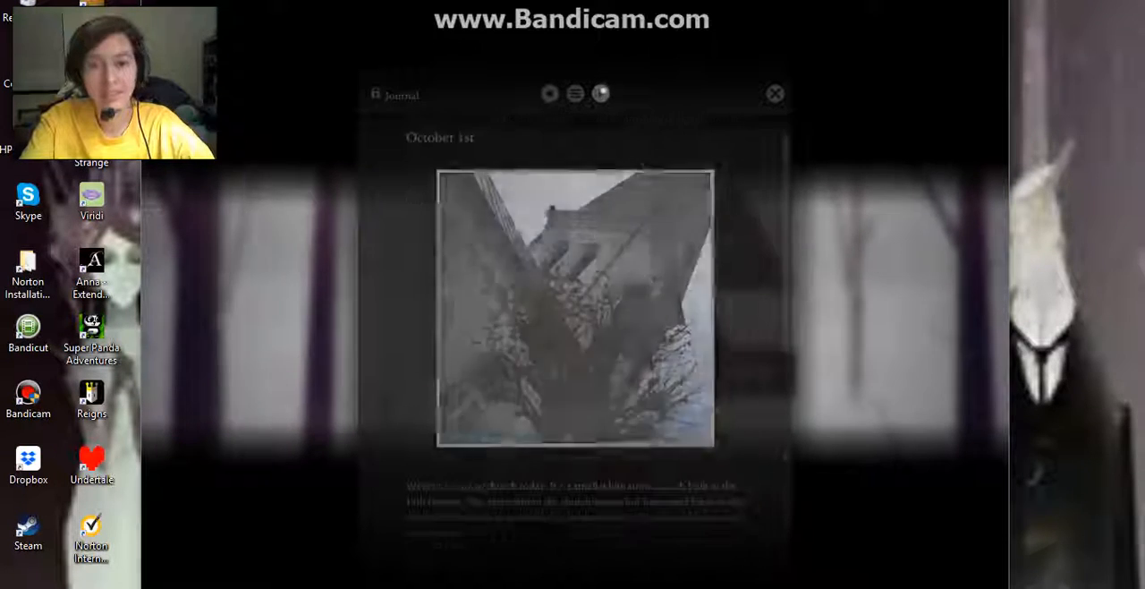